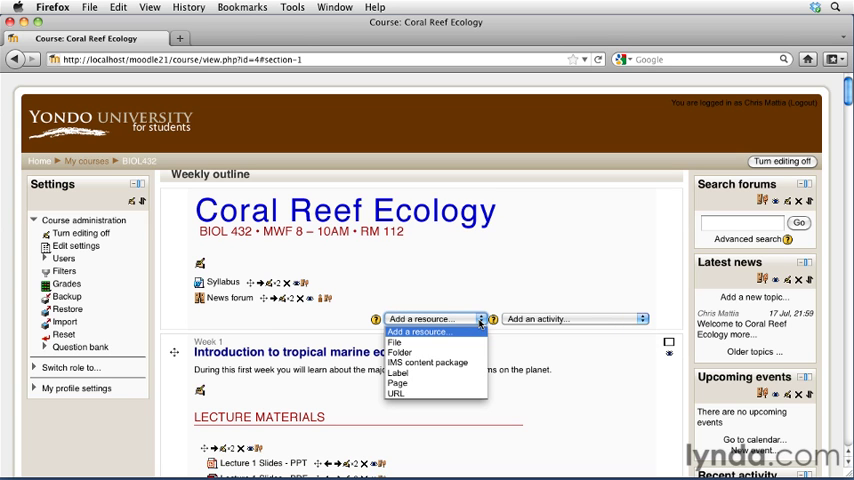
pyautogui.moveTo(398, 343)
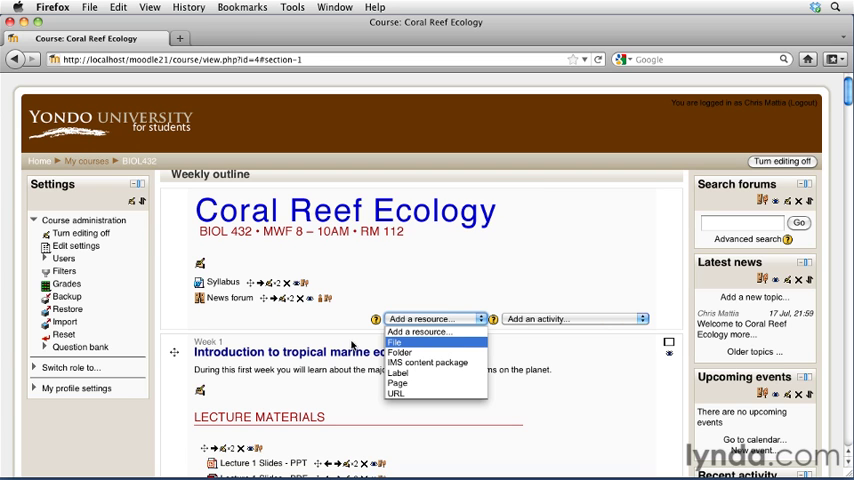
# - Choose File from Week 1's 'Add a resource...' dropdown beneath Assignments
pyautogui.click(257, 314)
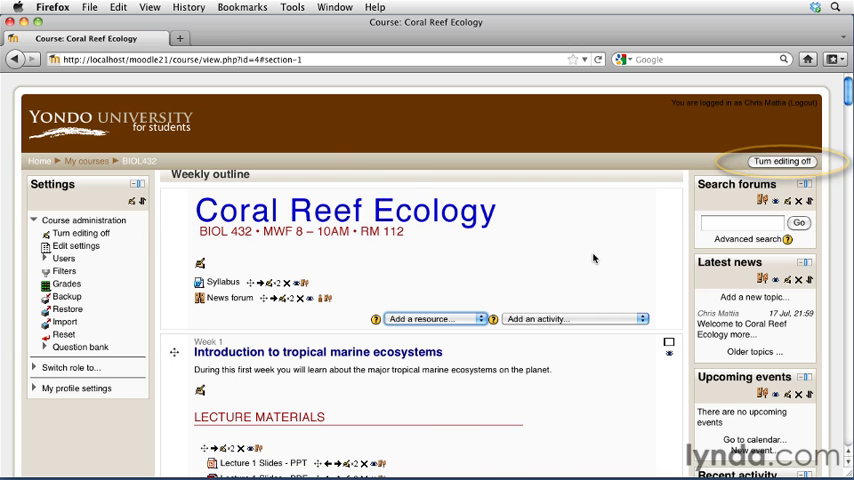
pyautogui.scroll(-3)
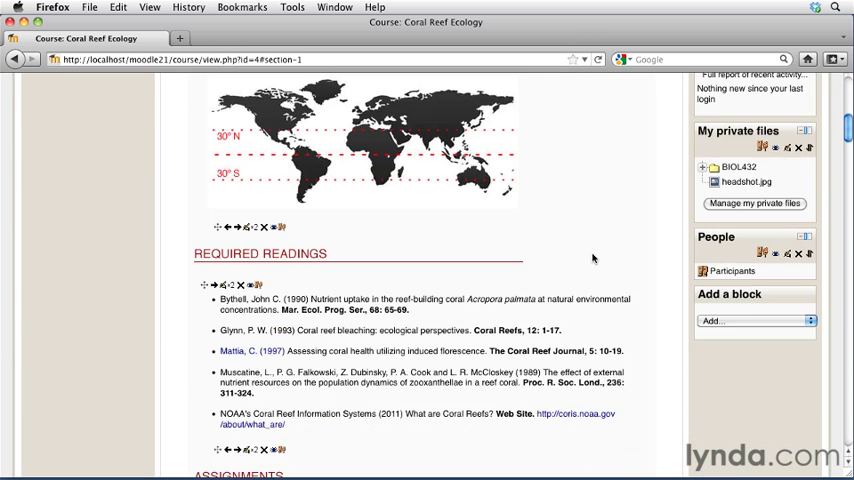
pyautogui.scroll(-3)
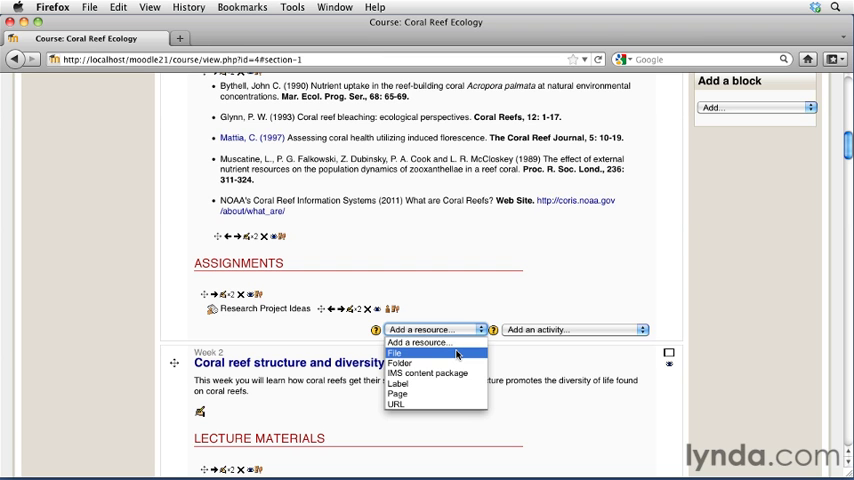
pyautogui.click(393, 357)
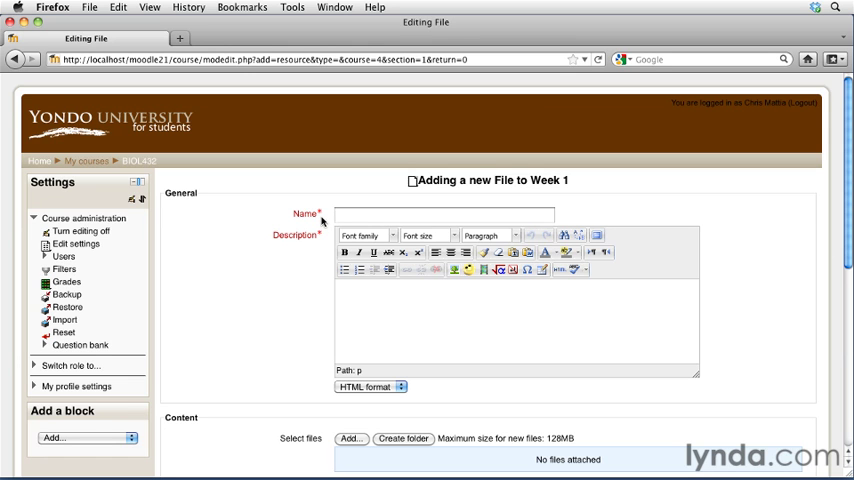
# - Enter 'Sample Final Presentation - PDF' as the resource name
pyautogui.click(453, 213)
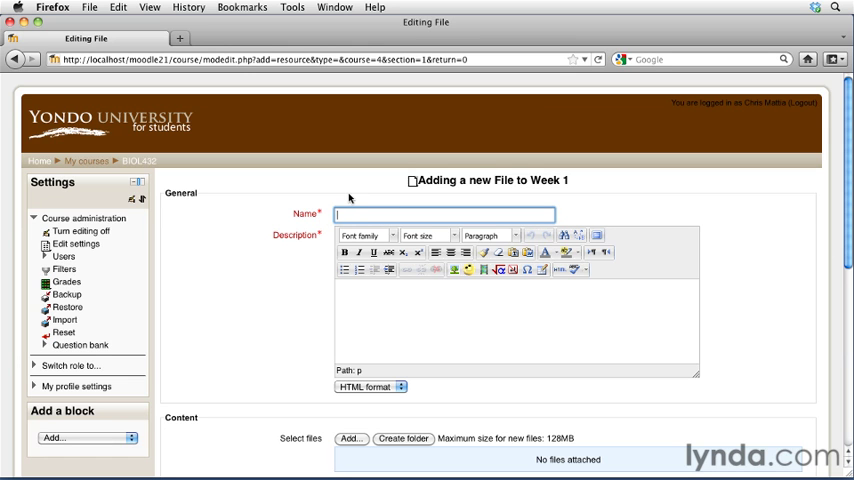
pyautogui.write('Sample Final Presentati')
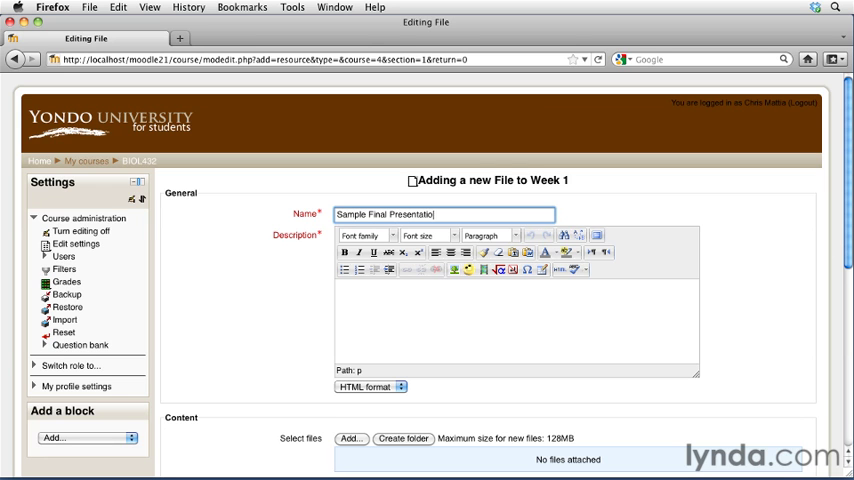
pyautogui.write('on')
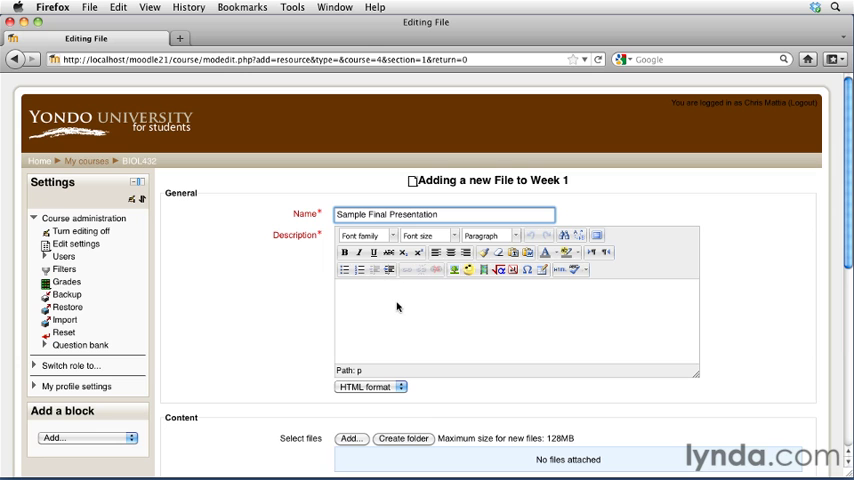
pyautogui.moveTo(396, 305)
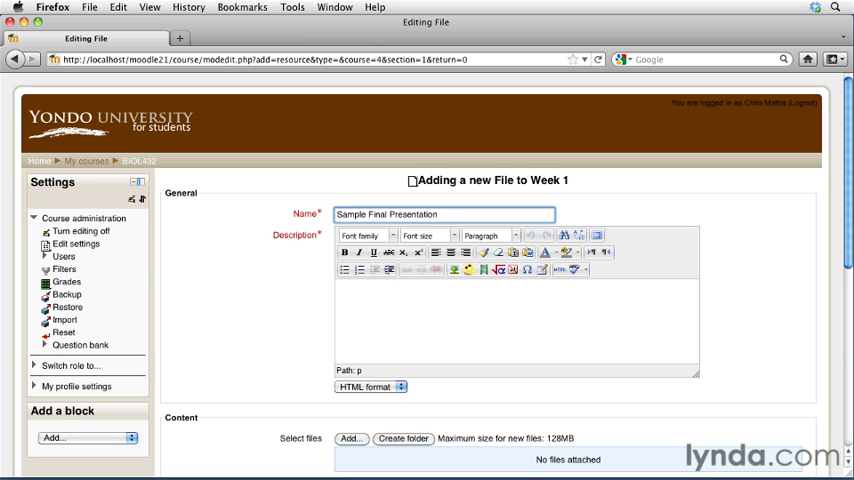
pyautogui.write('-')
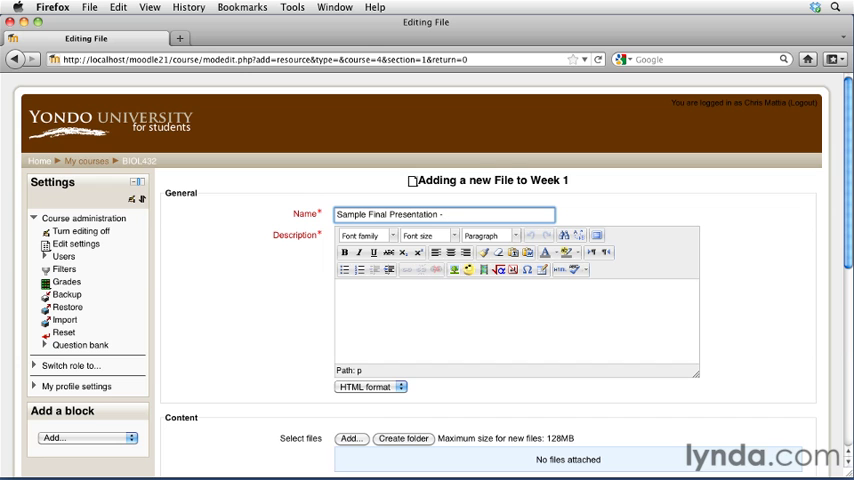
pyautogui.write('PDF')
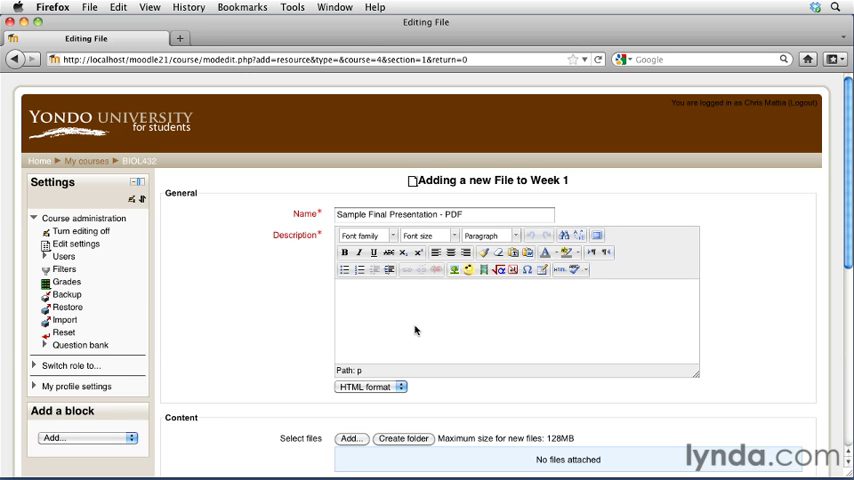
# - Describe it as a sample presentation document to use as a guide for building your project
pyautogui.write('A sample final p')
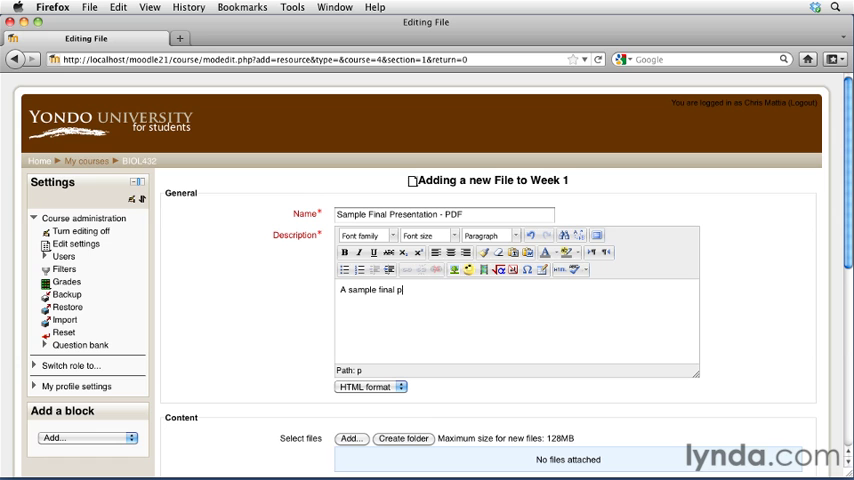
pyautogui.write('resentation document for y')
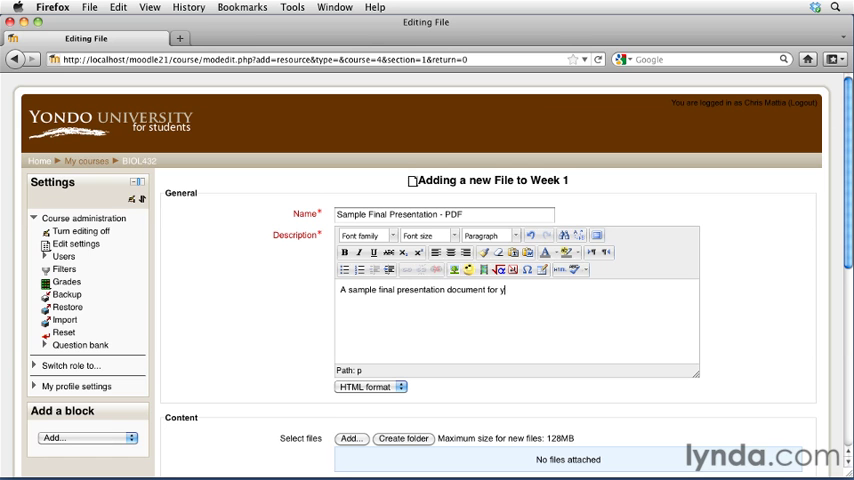
pyautogui.write('ou to use as a guide in')
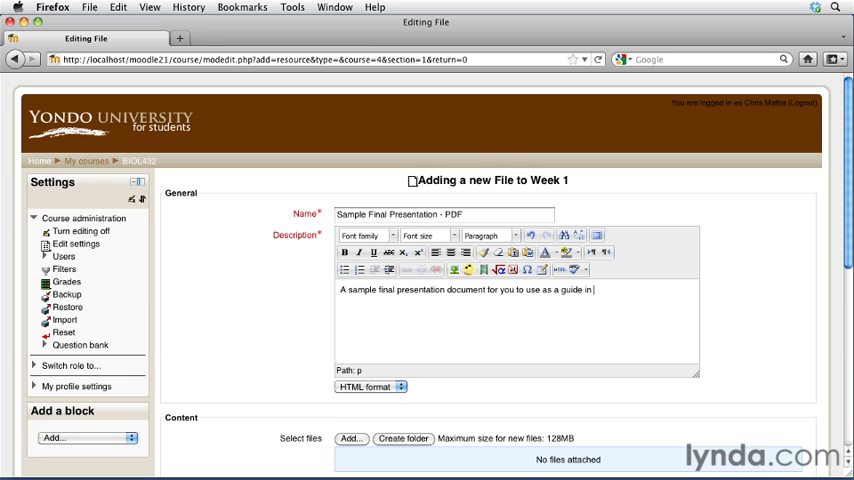
pyautogui.write('building your')
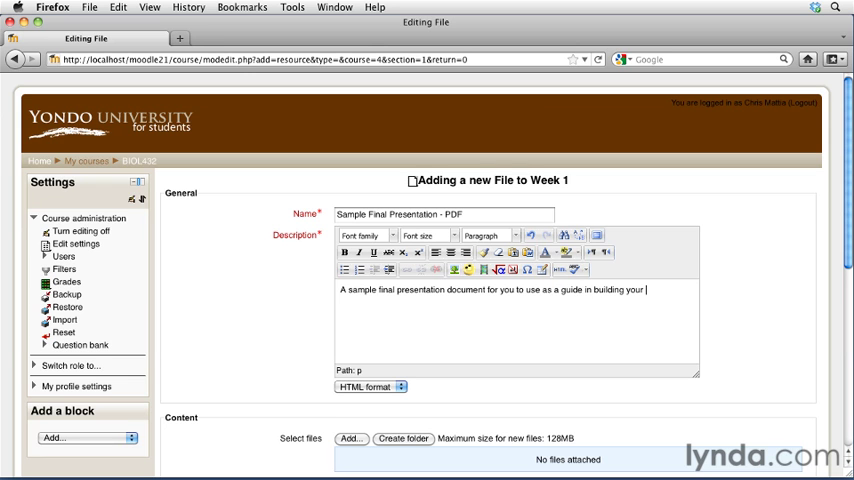
pyautogui.write('project.')
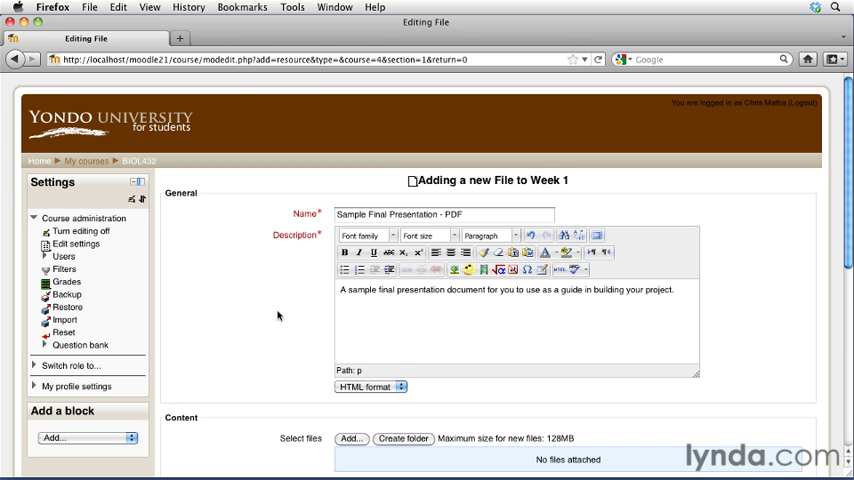
pyautogui.scroll(-3)
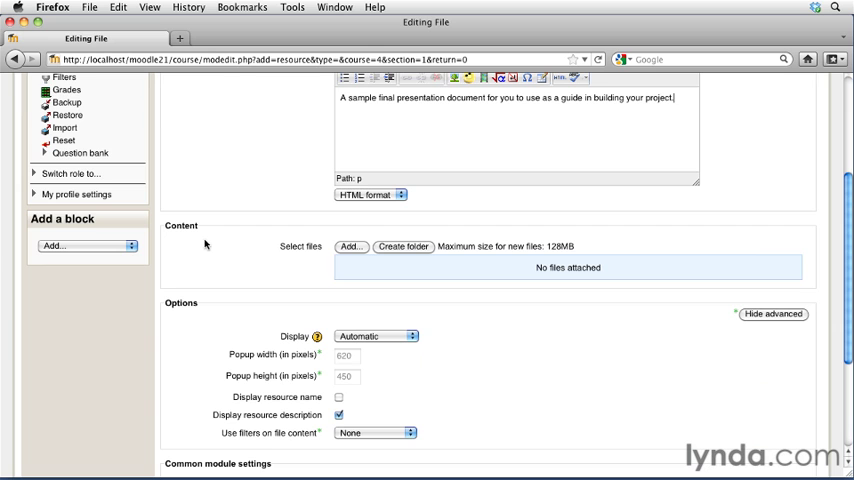
pyautogui.moveTo(367, 271)
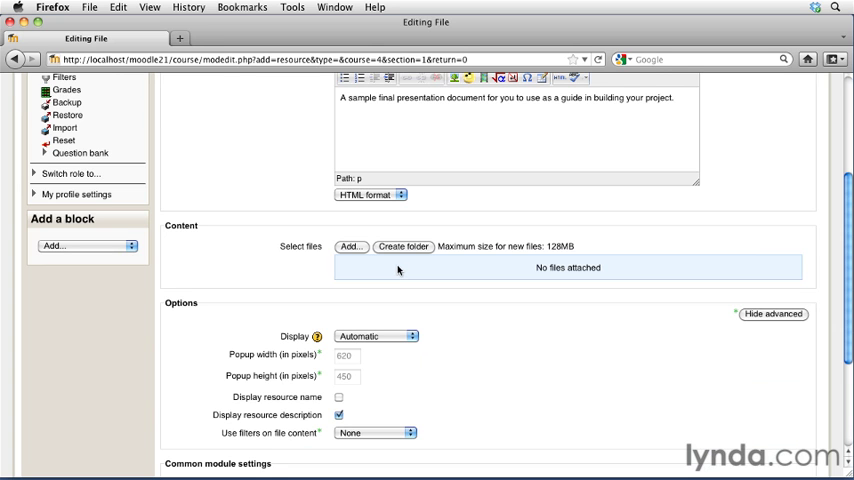
pyautogui.moveTo(401, 259)
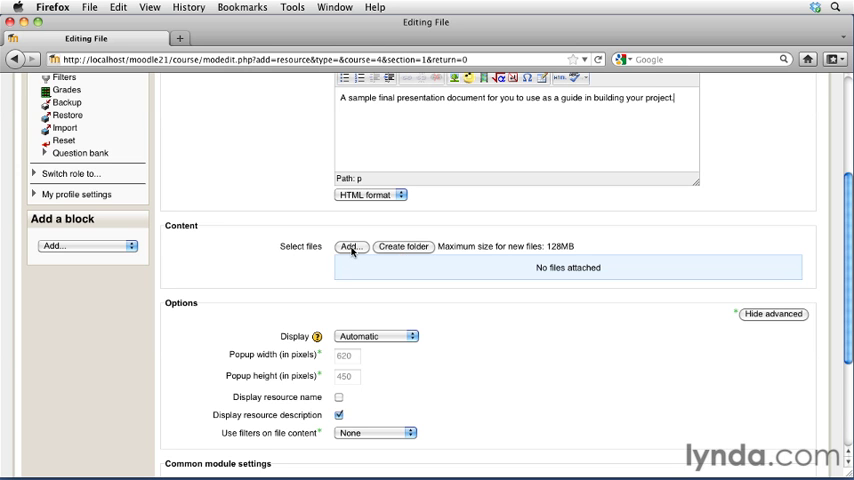
# - Upload Sample Presentation.pdf from the computer as the resource's content file
pyautogui.click(349, 246)
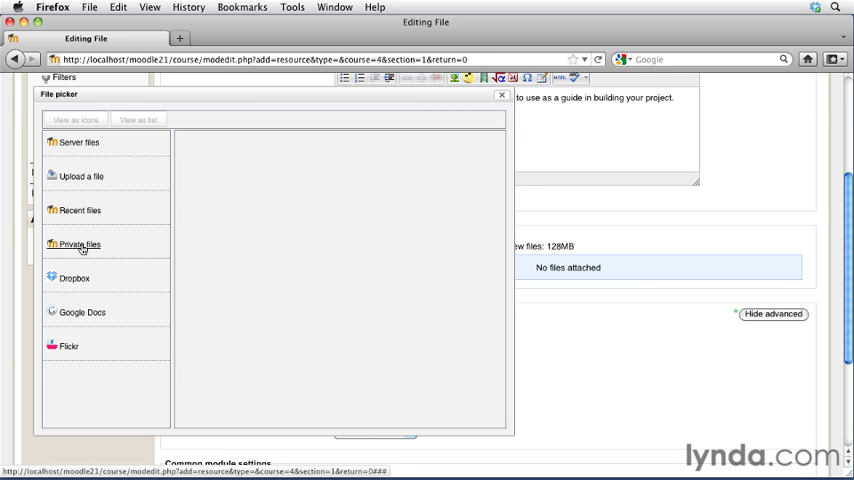
pyautogui.click(81, 245)
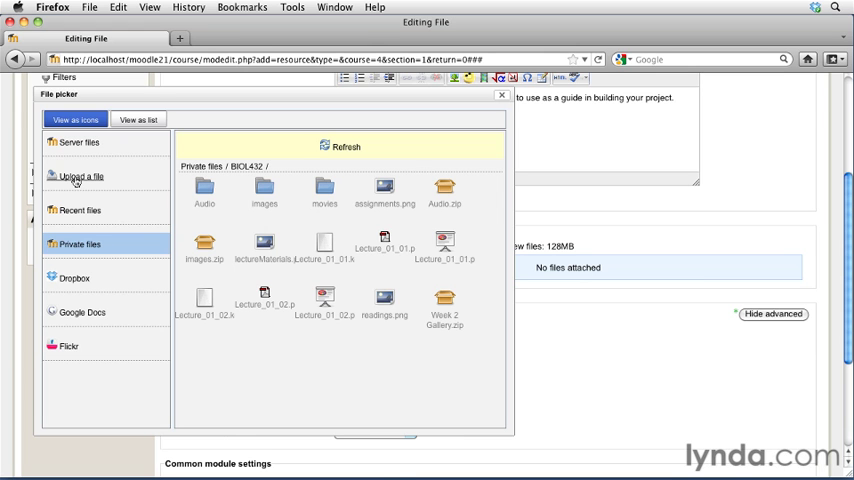
pyautogui.click(82, 176)
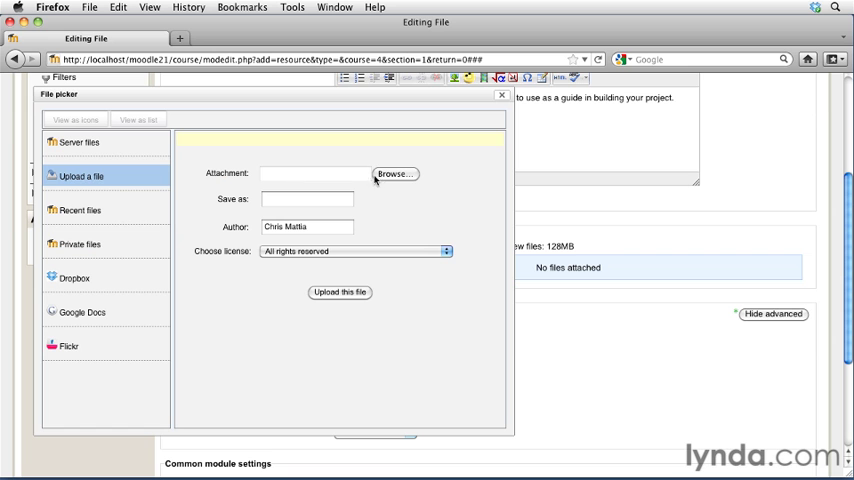
pyautogui.click(394, 173)
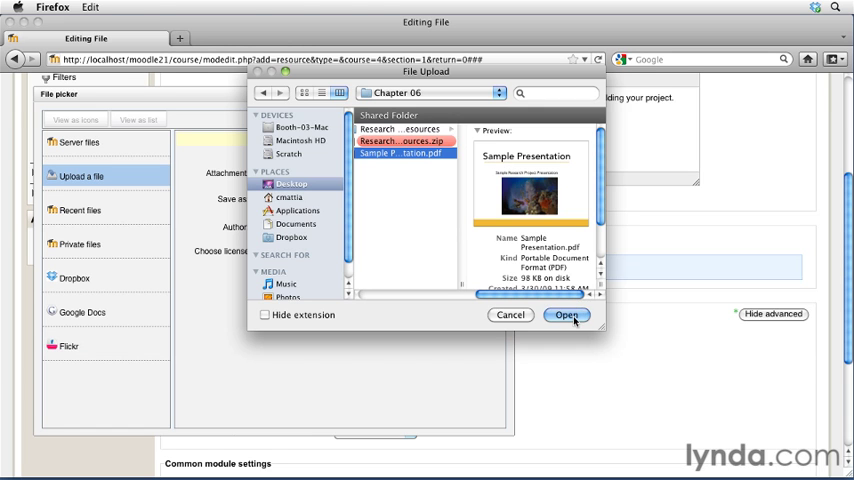
pyautogui.click(576, 317)
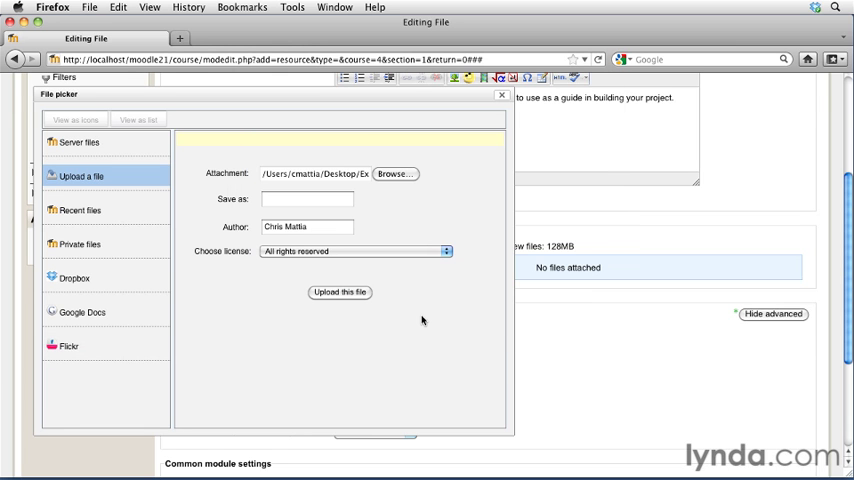
pyautogui.moveTo(339, 299)
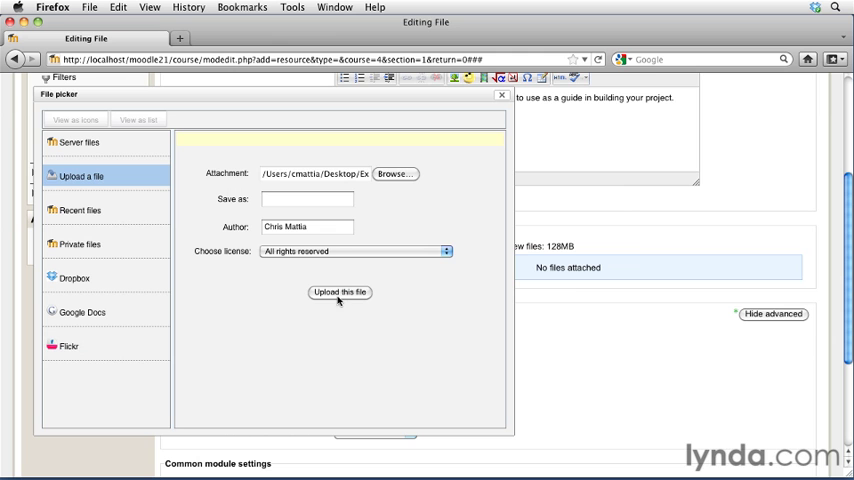
pyautogui.click(339, 292)
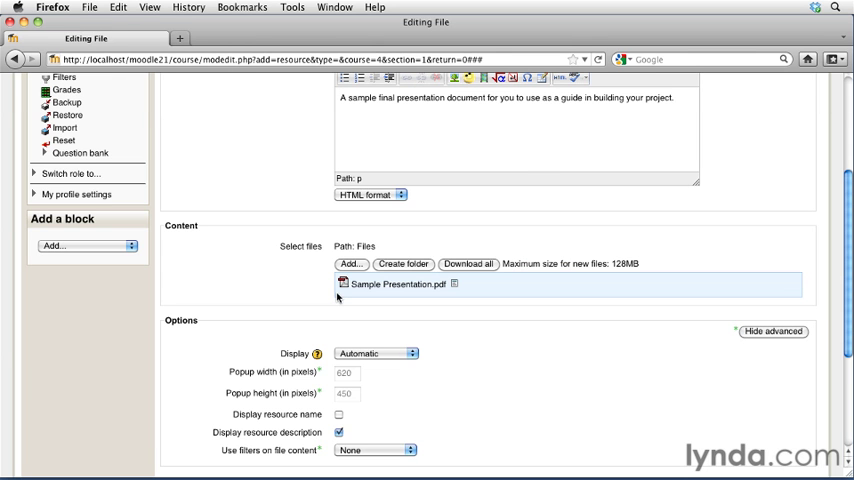
pyautogui.moveTo(402, 311)
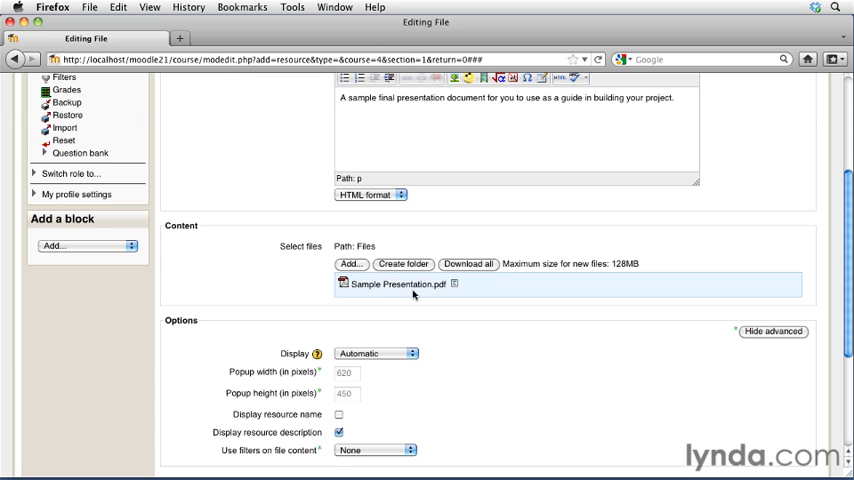
pyautogui.moveTo(346, 294)
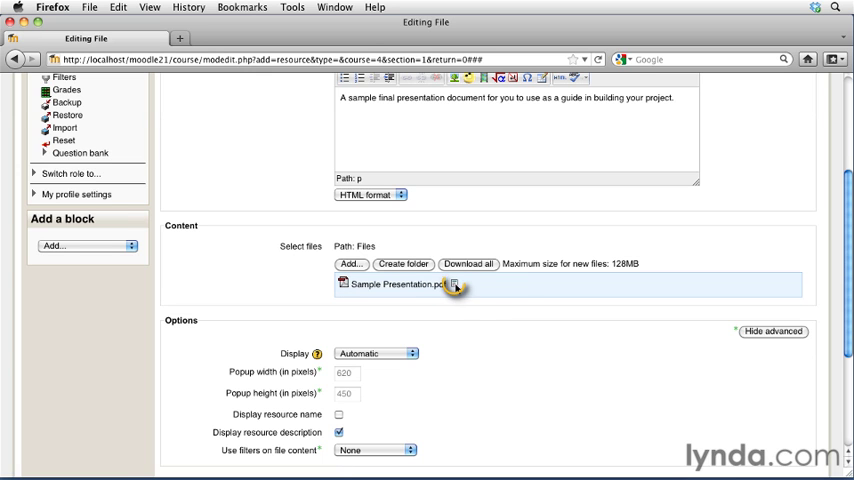
pyautogui.click(457, 287)
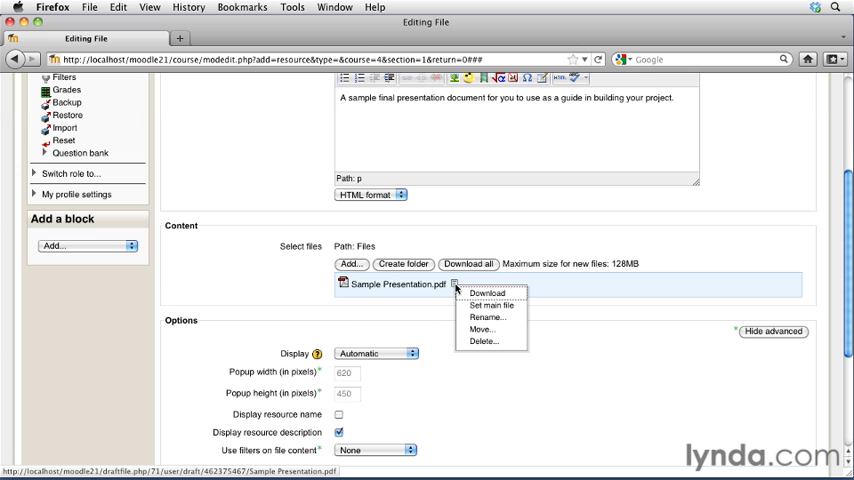
pyautogui.moveTo(452, 298)
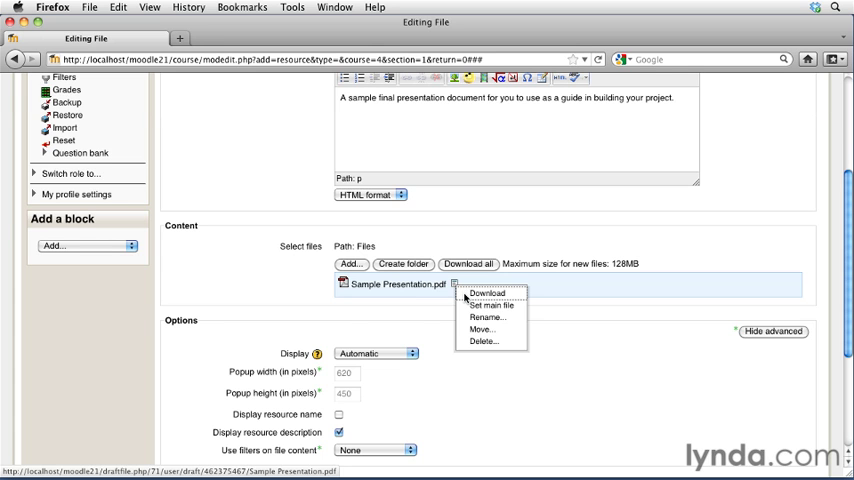
pyautogui.moveTo(462, 305)
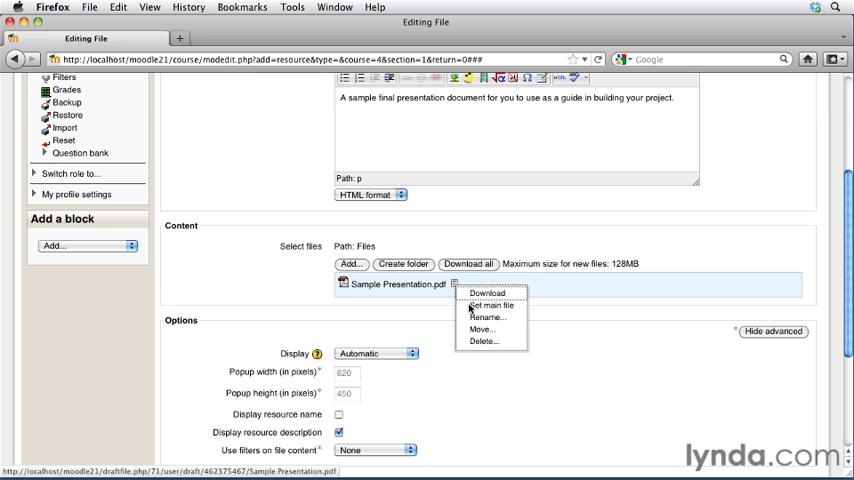
pyautogui.moveTo(471, 320)
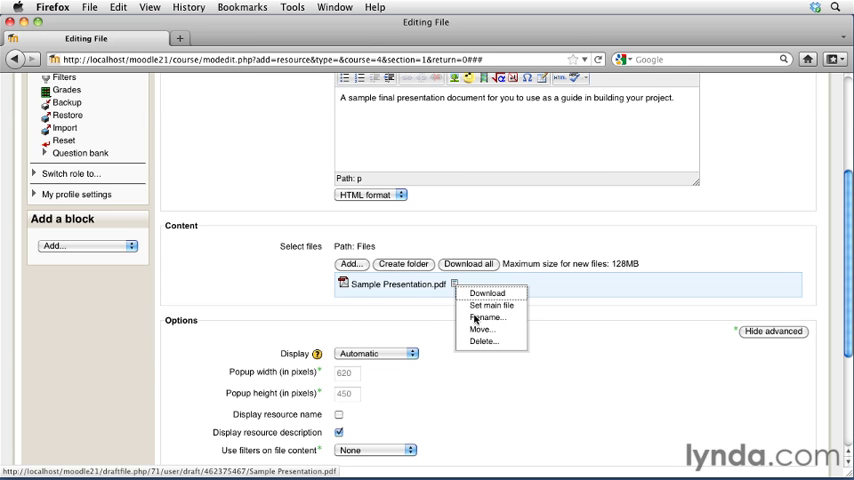
pyautogui.moveTo(479, 330)
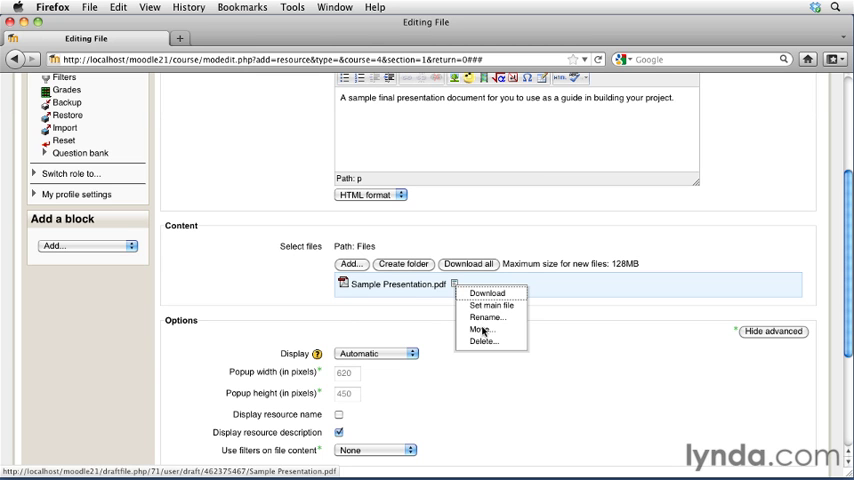
pyautogui.moveTo(493, 342)
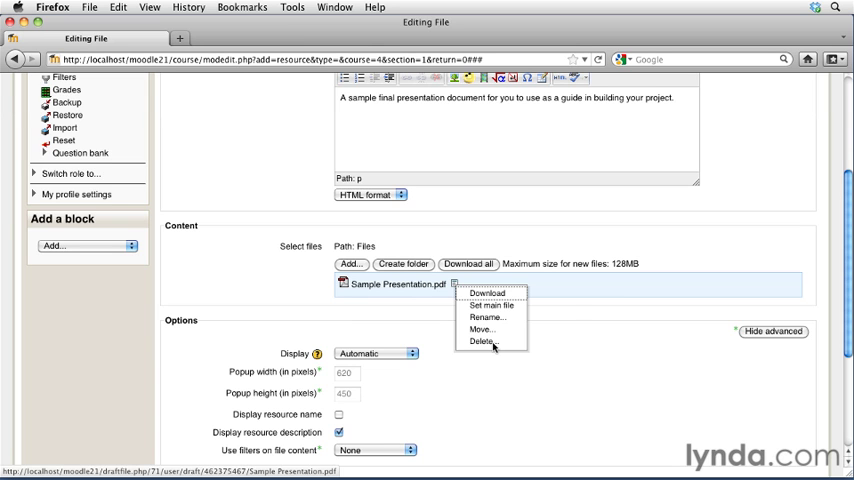
pyautogui.click(568, 313)
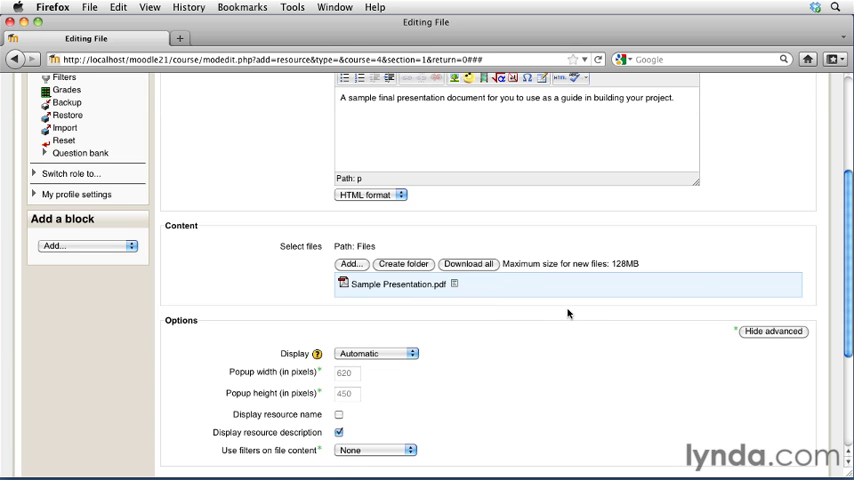
# - Set the Display option to Force download, then revisit the display choices
pyautogui.scroll(-3)
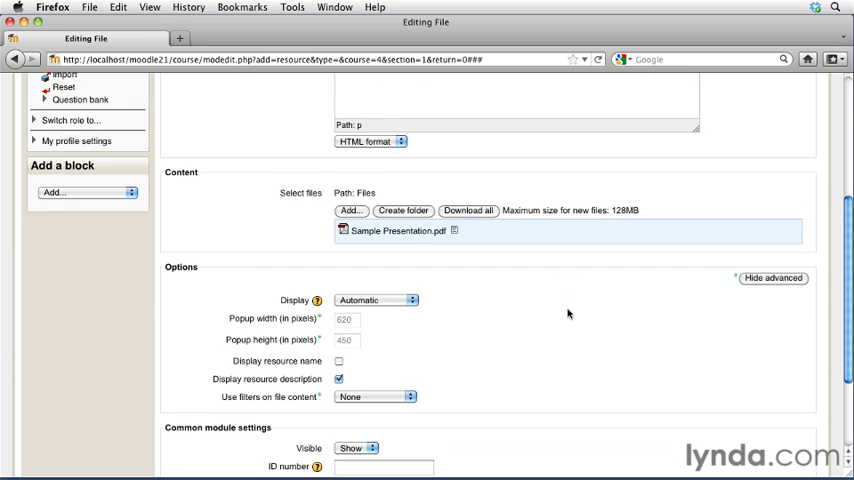
pyautogui.scroll(-3)
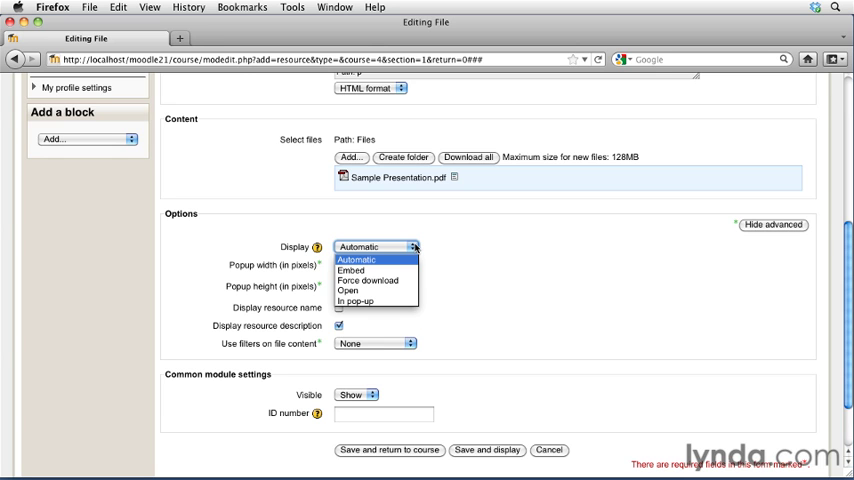
pyautogui.moveTo(375, 270)
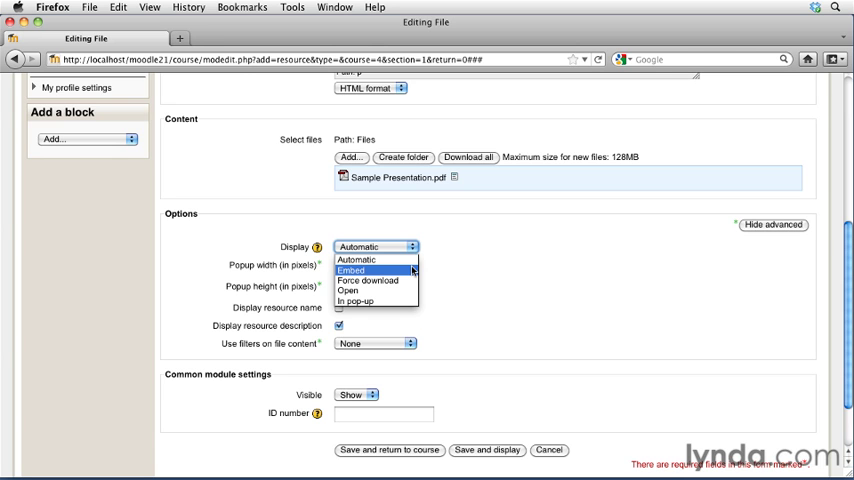
pyautogui.moveTo(375, 280)
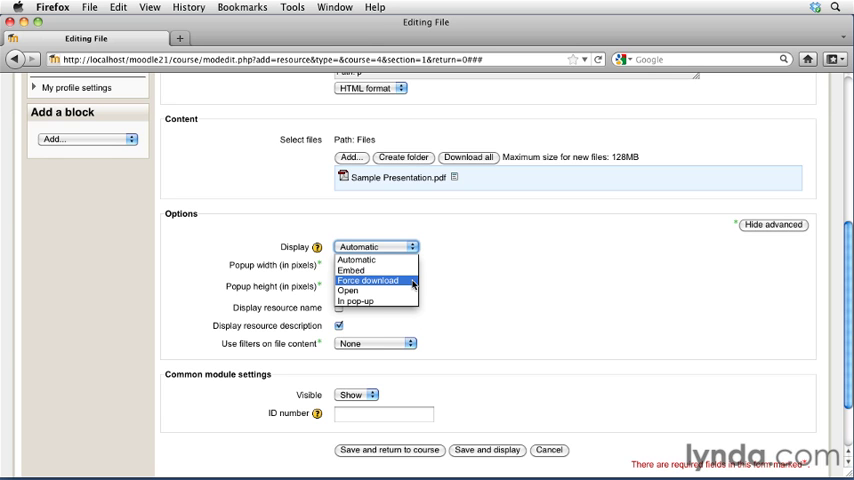
pyautogui.click(372, 281)
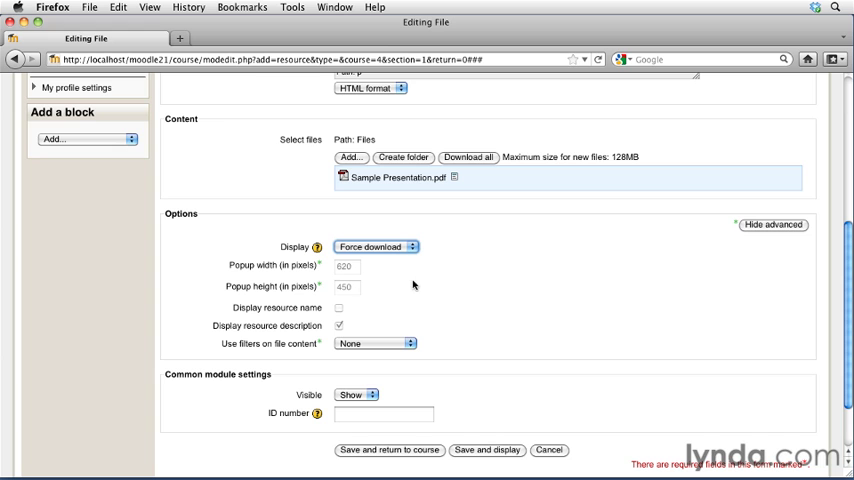
pyautogui.moveTo(390, 177)
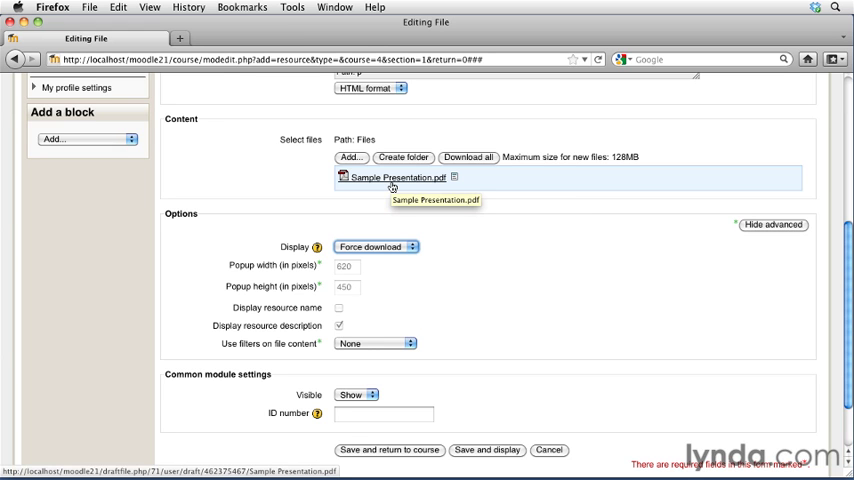
pyautogui.moveTo(403, 202)
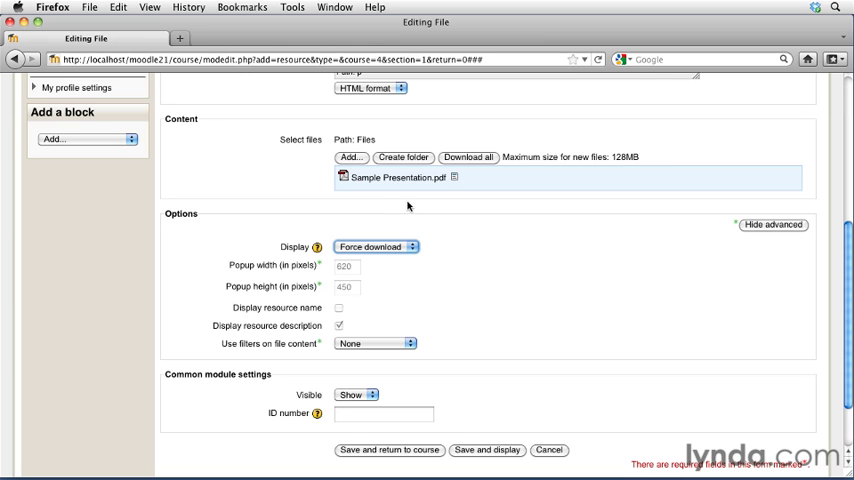
pyautogui.click(378, 246)
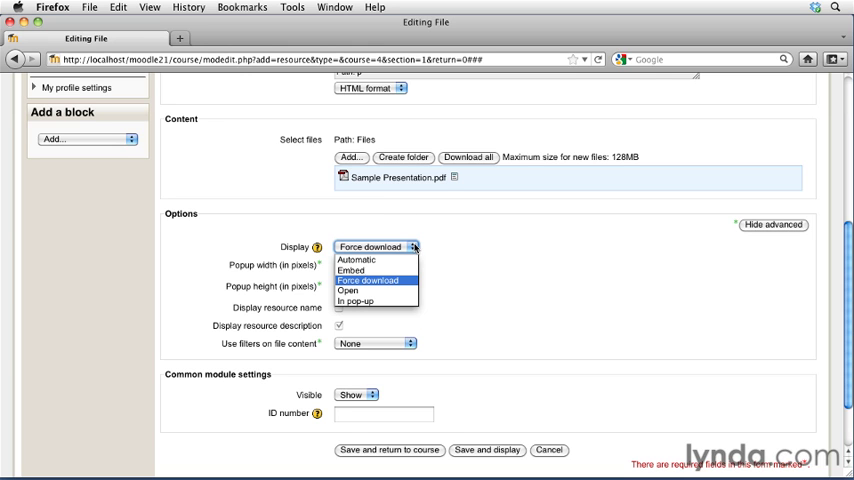
pyautogui.moveTo(370, 291)
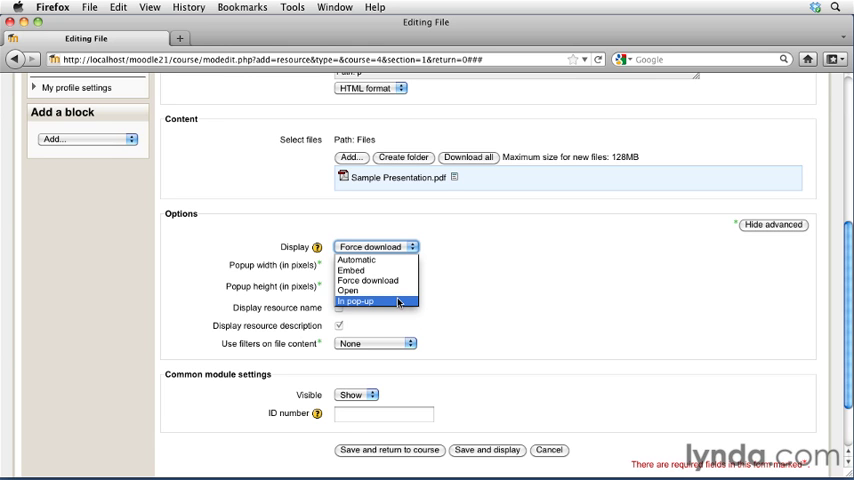
# - Set display to In pop-up with a 1024 by 768 pixel window size
pyautogui.click(358, 301)
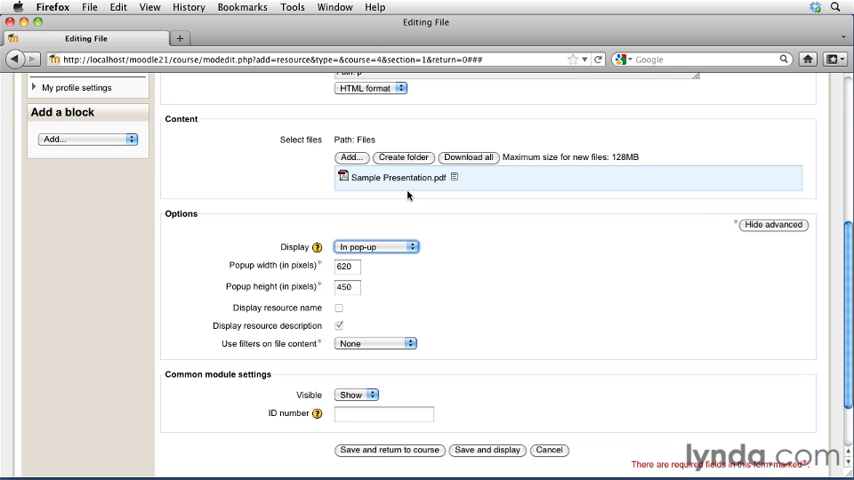
pyautogui.moveTo(389, 320)
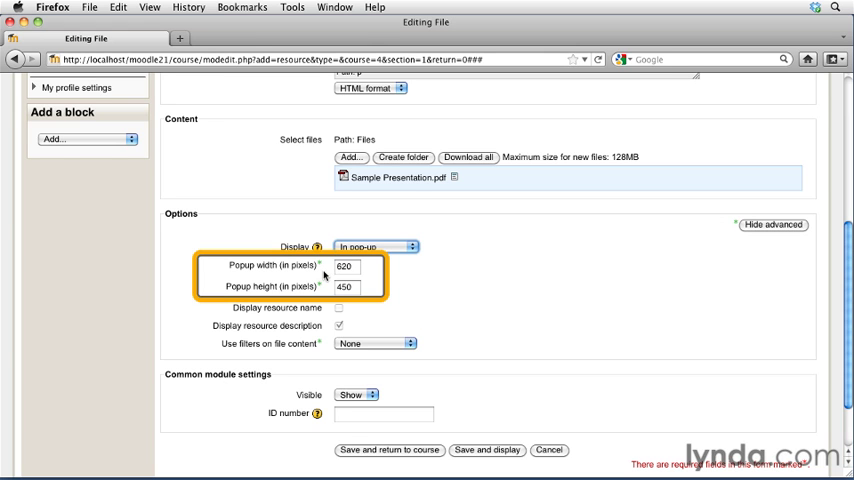
pyautogui.click(350, 288)
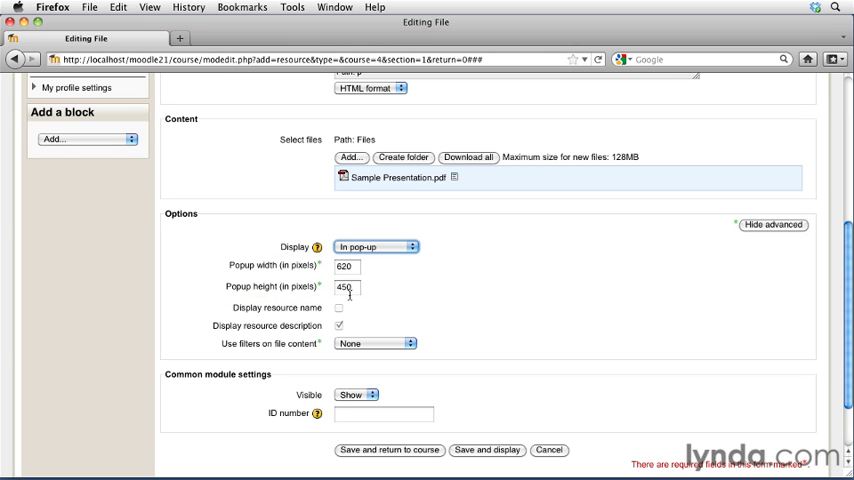
pyautogui.moveTo(358, 295)
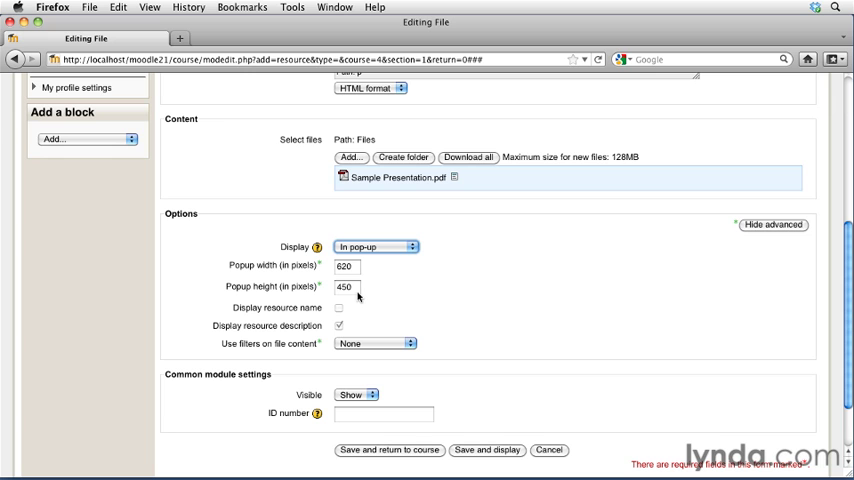
pyautogui.click(357, 267)
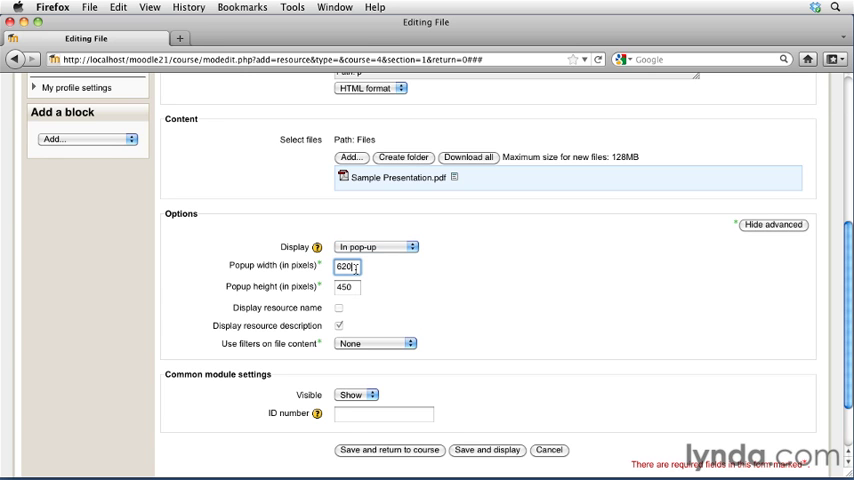
pyautogui.write('1024')
pyautogui.click(347, 286)
pyautogui.write('768')
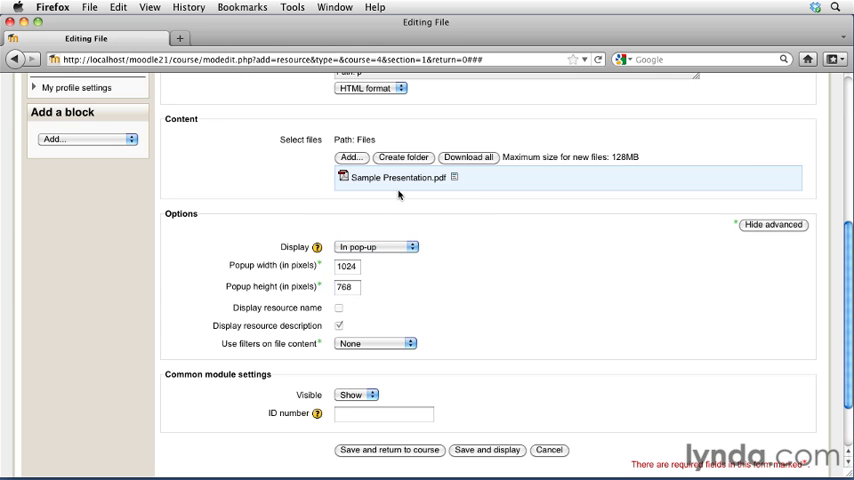
pyautogui.click(378, 247)
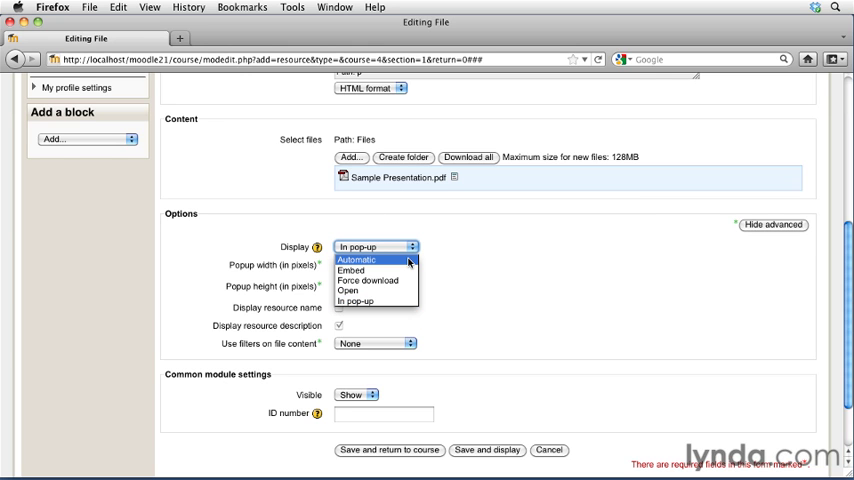
# - Switch the Display option back to Automatic
pyautogui.click(357, 259)
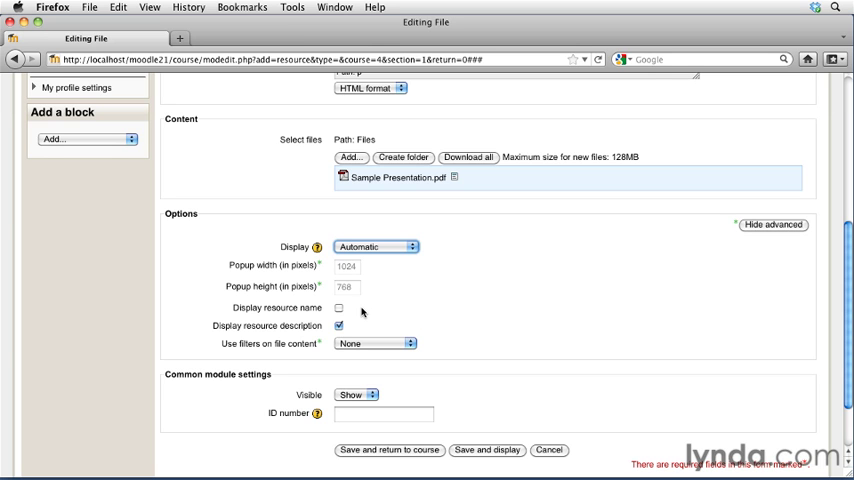
pyautogui.moveTo(362, 327)
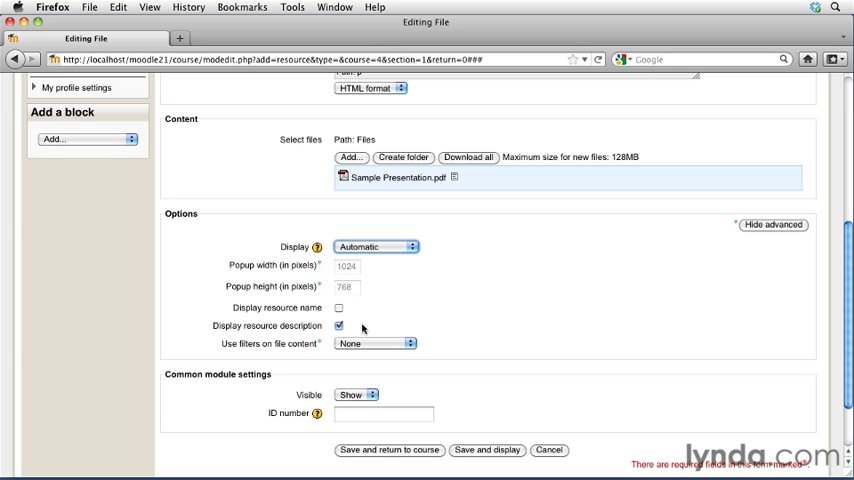
pyautogui.moveTo(400, 327)
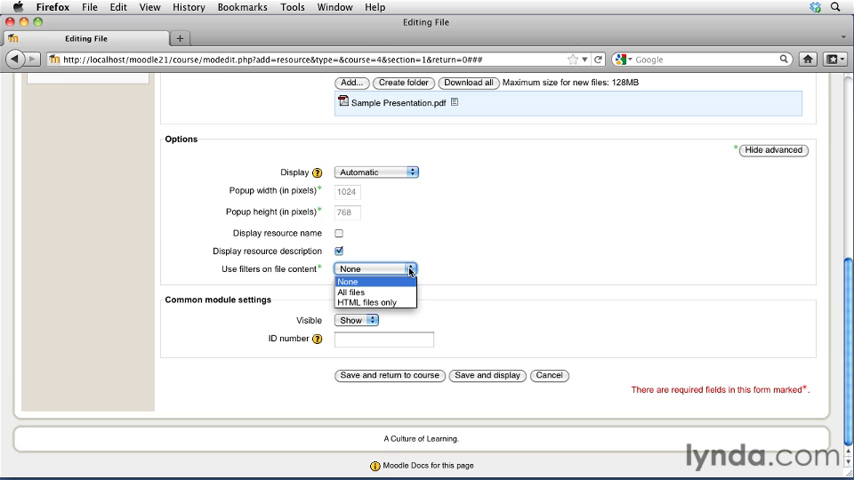
pyautogui.moveTo(417, 302)
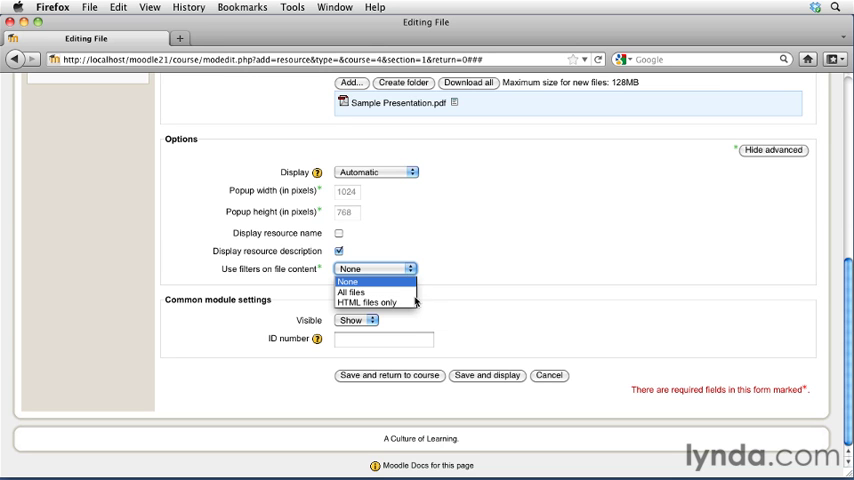
pyautogui.moveTo(370, 292)
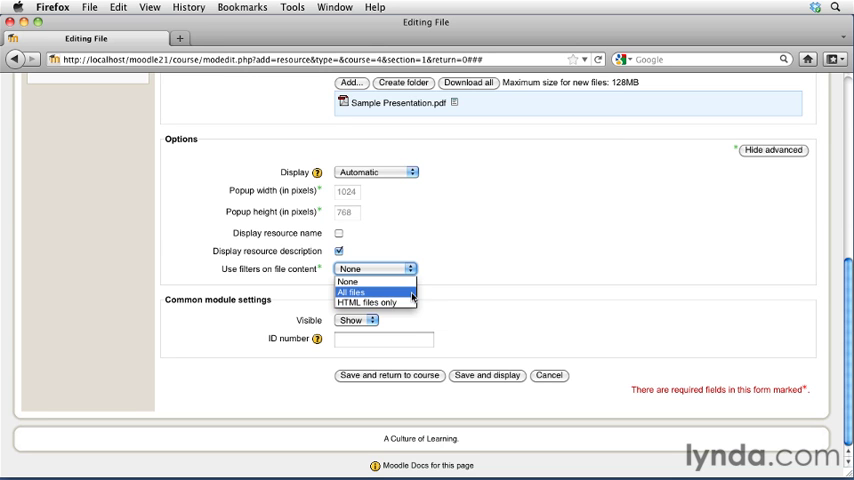
pyautogui.moveTo(443, 270)
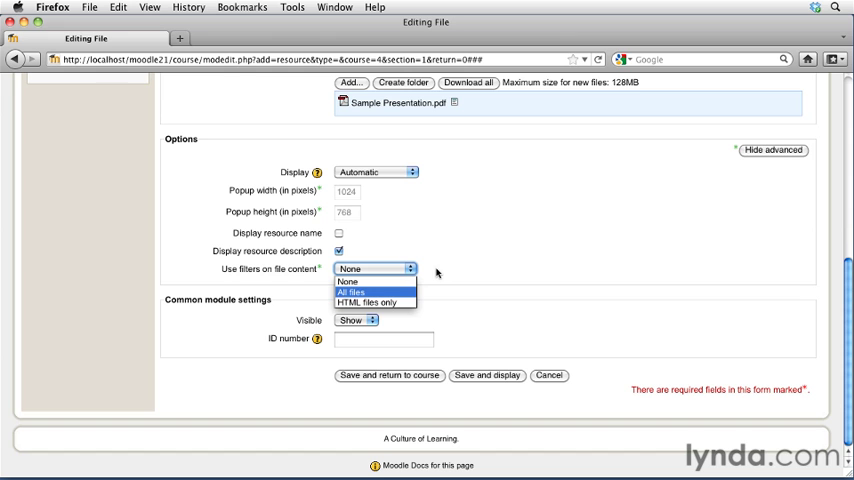
pyautogui.click(375, 281)
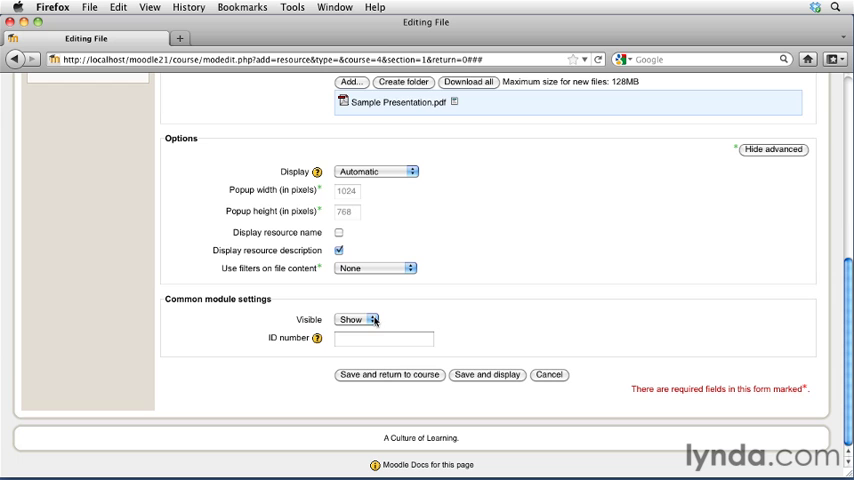
pyautogui.click(358, 319)
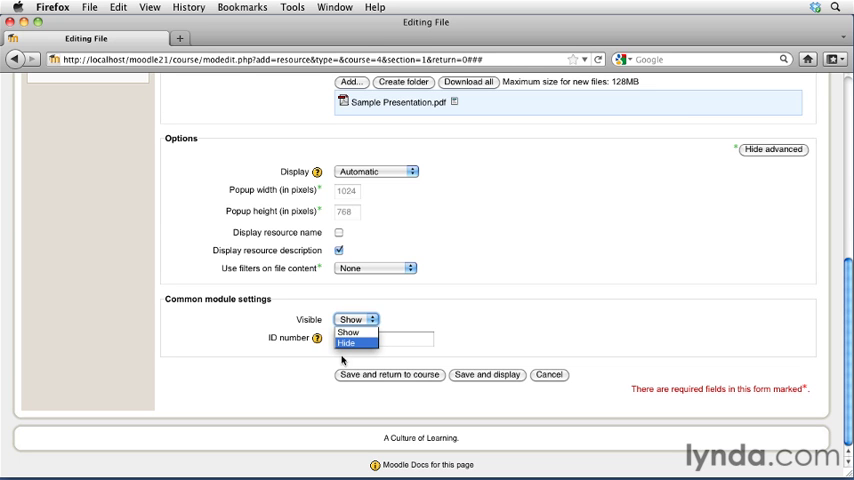
pyautogui.moveTo(345, 343)
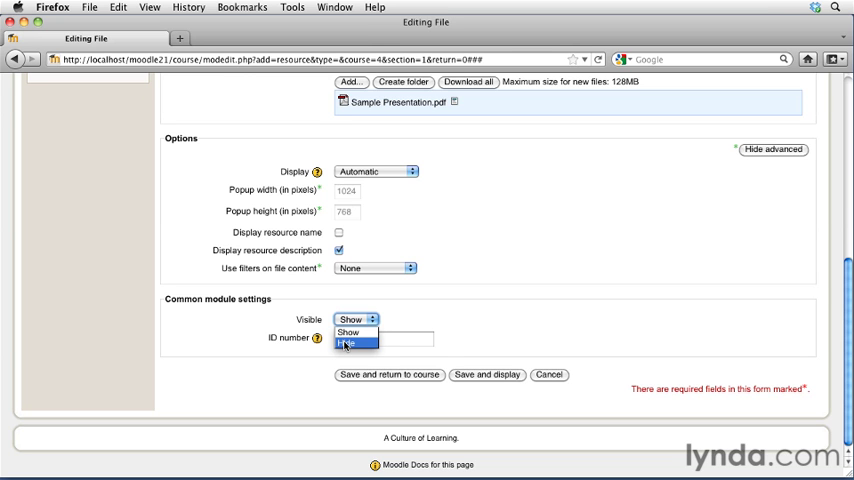
pyautogui.moveTo(365, 332)
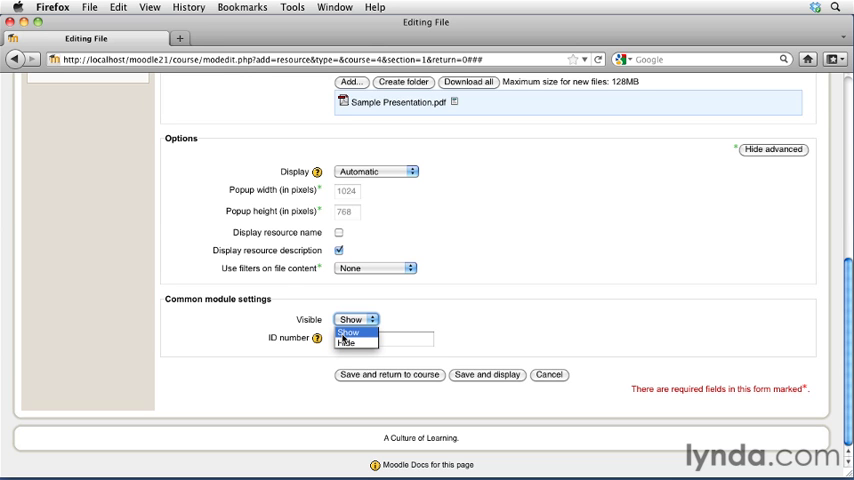
pyautogui.click(367, 330)
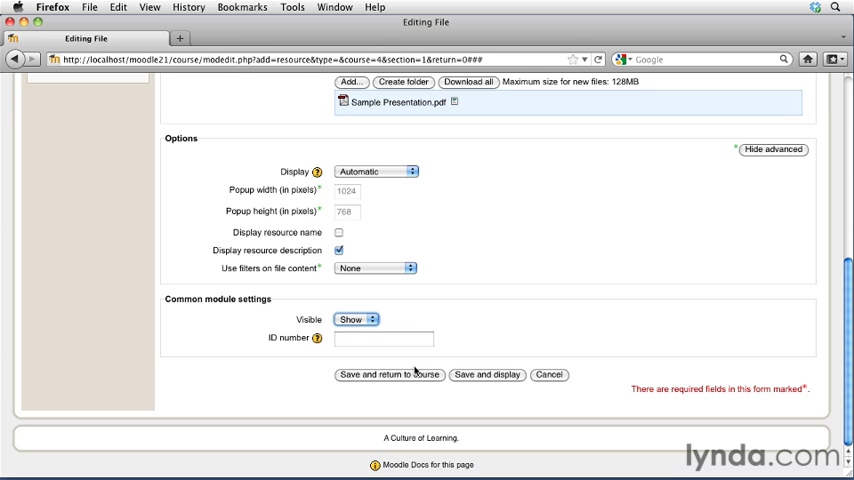
# - Save and return to course, confirming the PDF resource under Week 1's Assignments
pyautogui.click(383, 375)
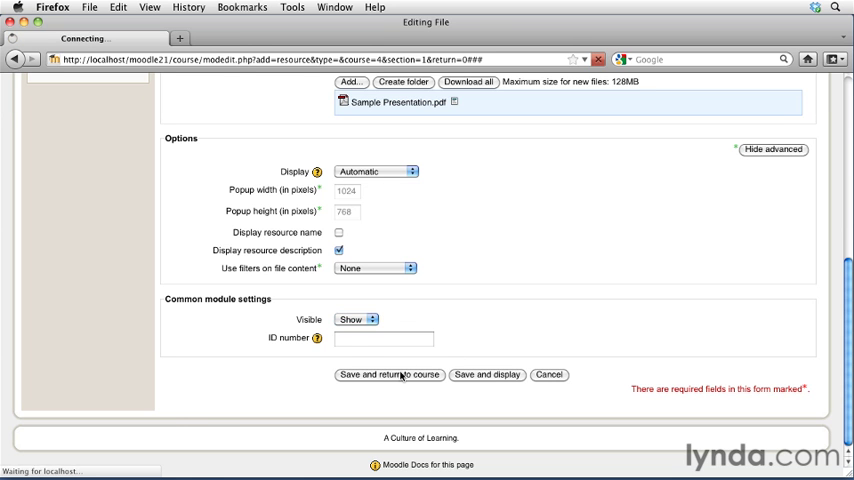
pyautogui.click(395, 375)
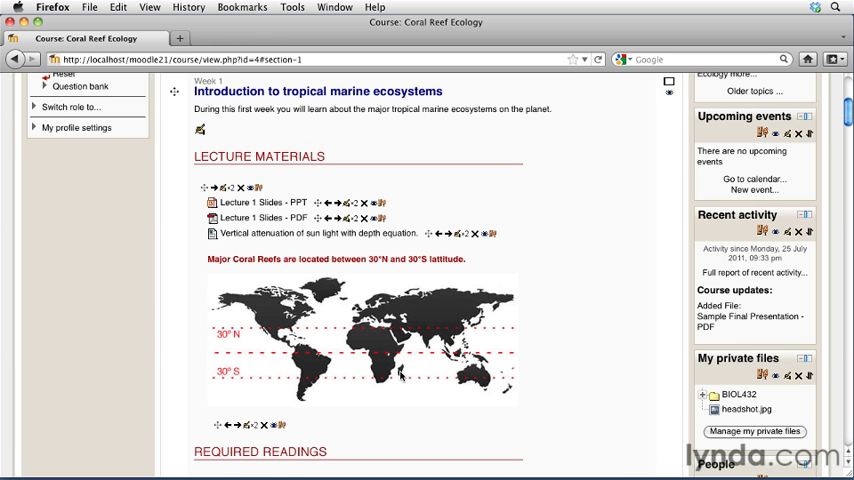
pyautogui.scroll(-3)
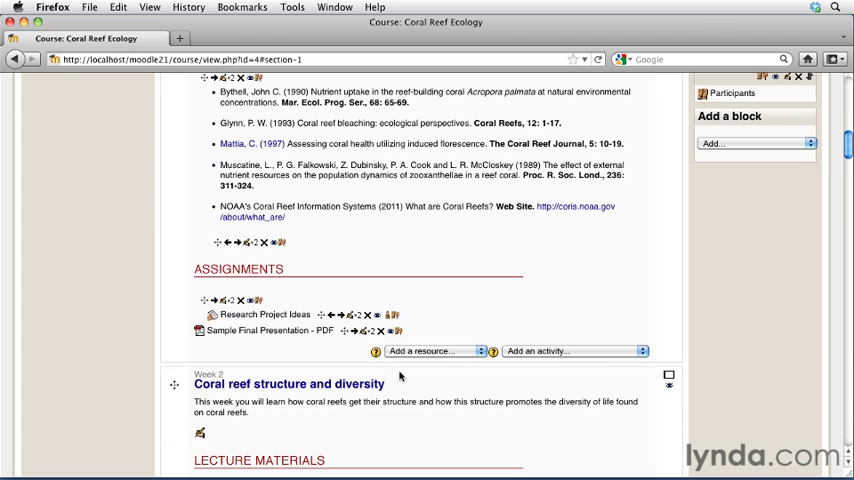
pyautogui.click(270, 328)
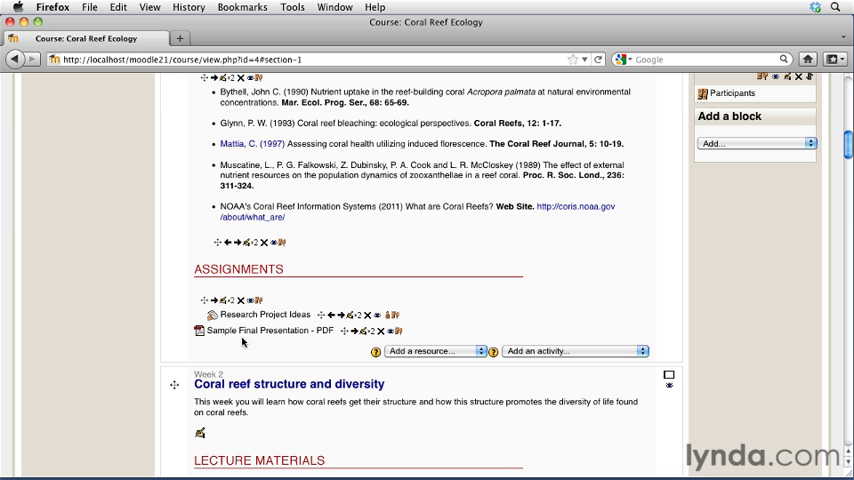
pyautogui.moveTo(265, 330)
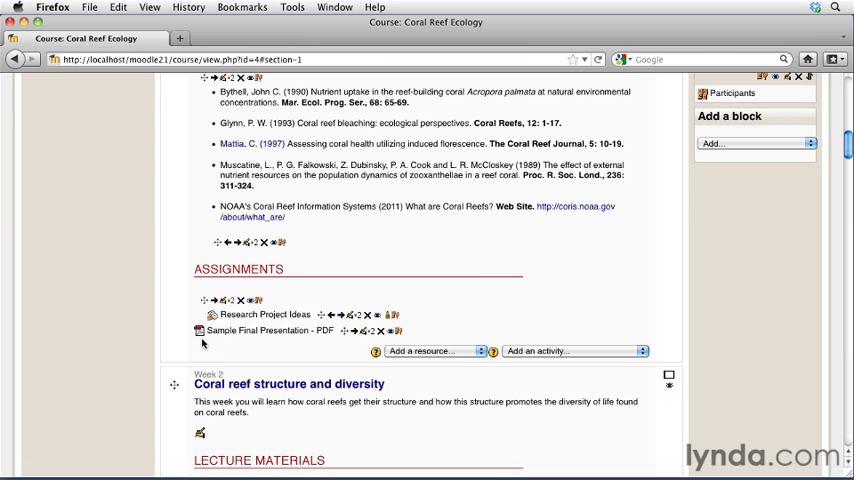
pyautogui.moveTo(233, 348)
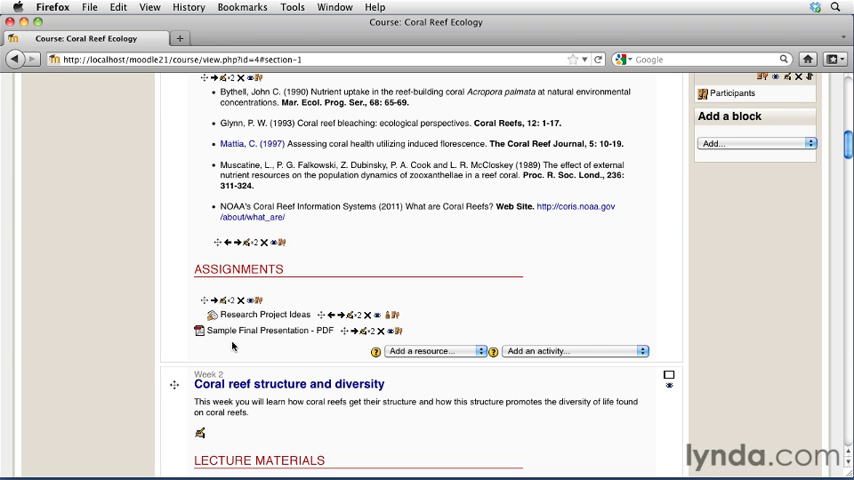
pyautogui.moveTo(224, 340)
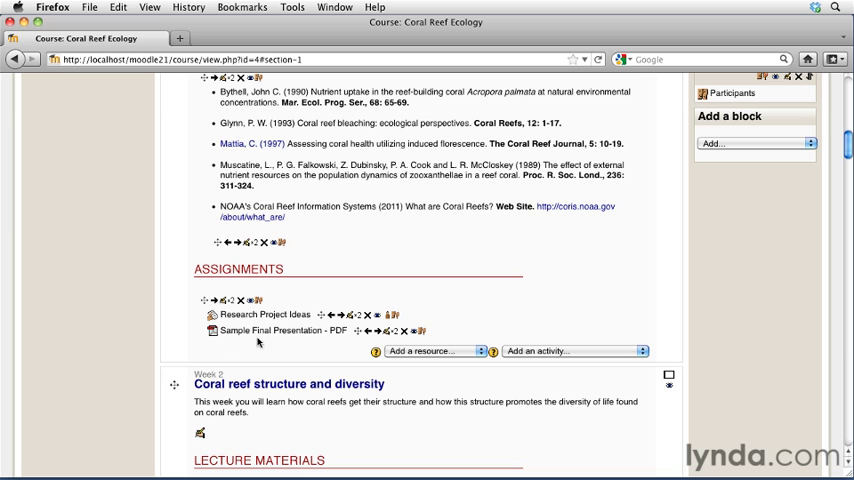
pyautogui.moveTo(234, 348)
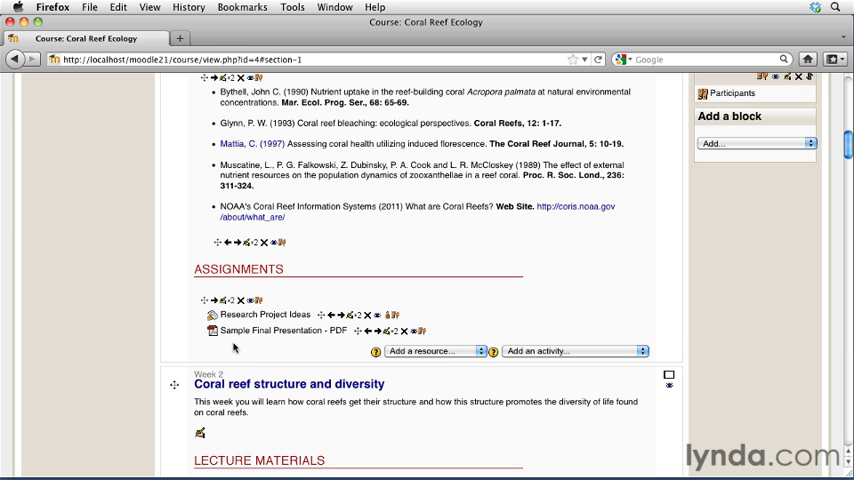
pyautogui.moveTo(283, 330)
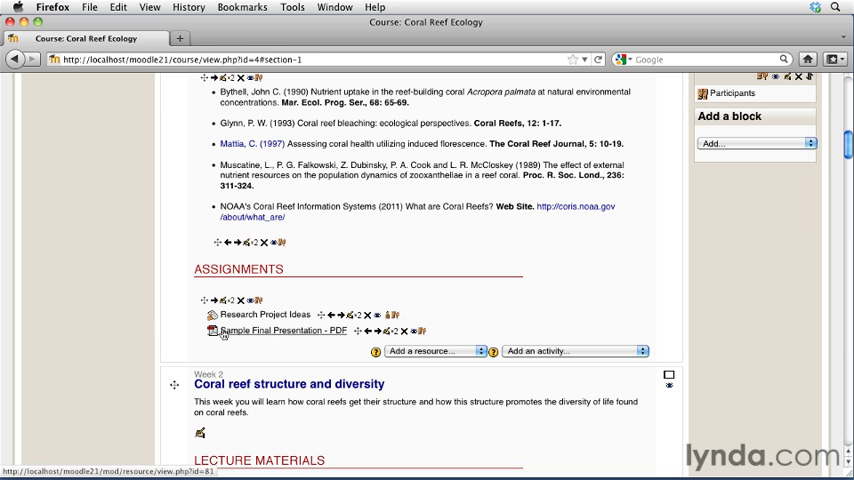
pyautogui.moveTo(228, 349)
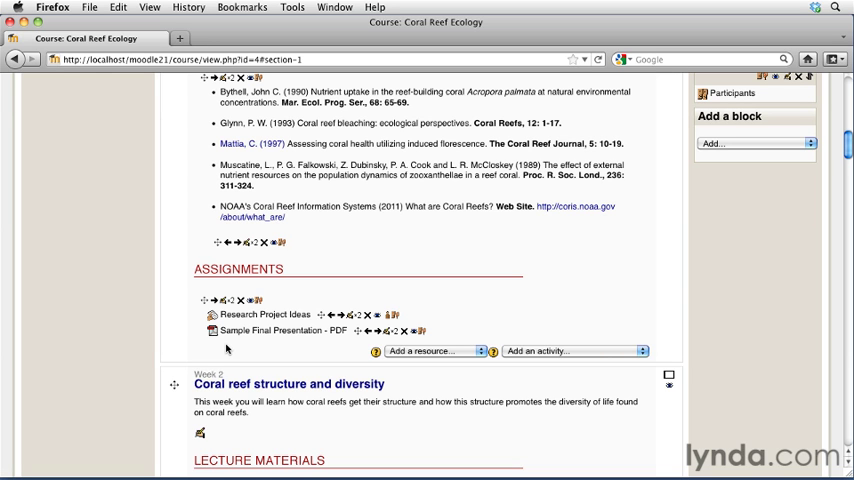
pyautogui.moveTo(241, 349)
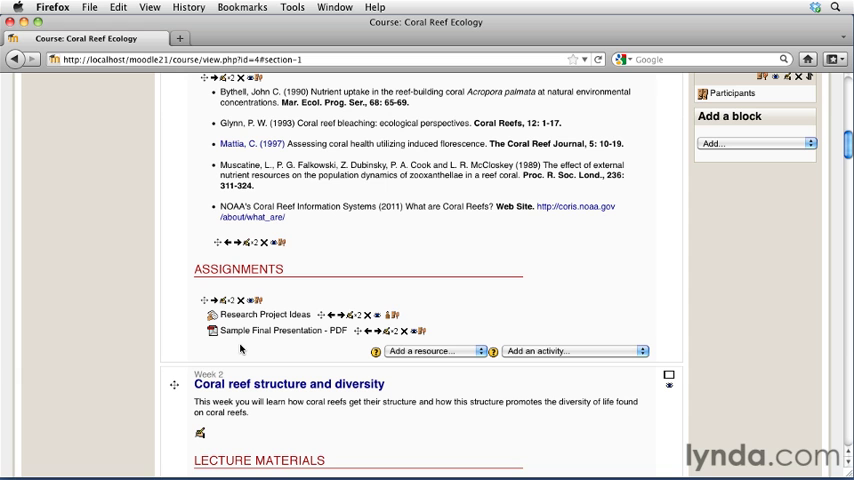
pyautogui.moveTo(258, 317)
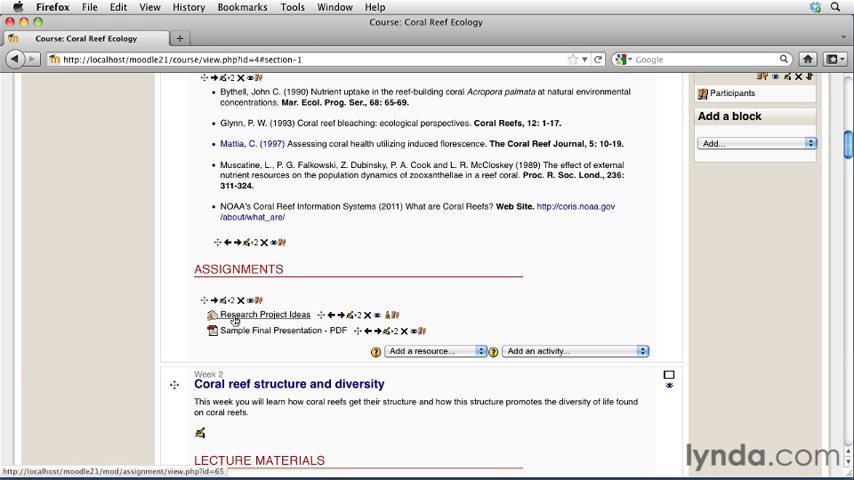